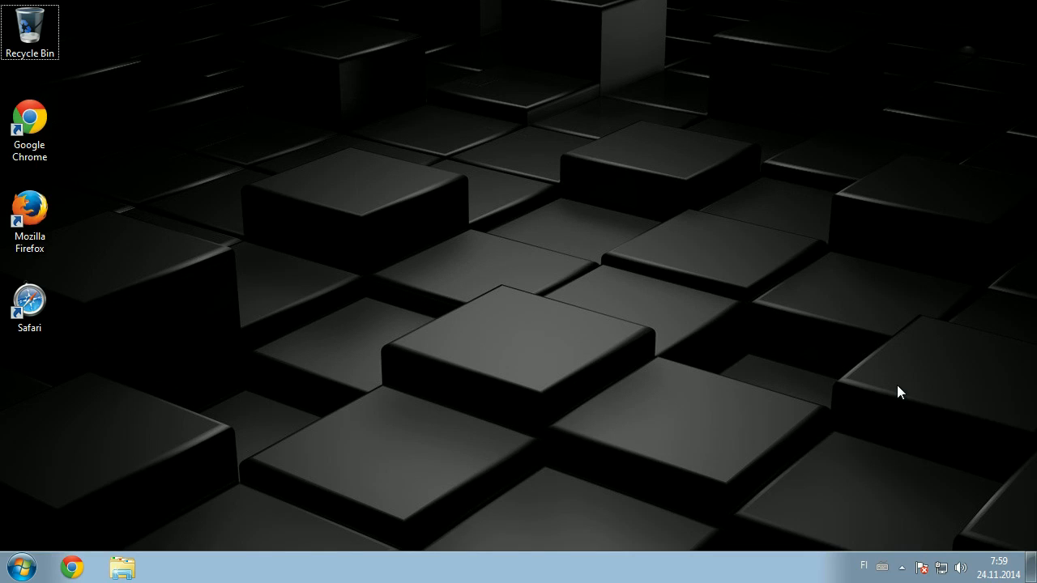
{"action": "mouse_move", "coordinate": [902, 569]}
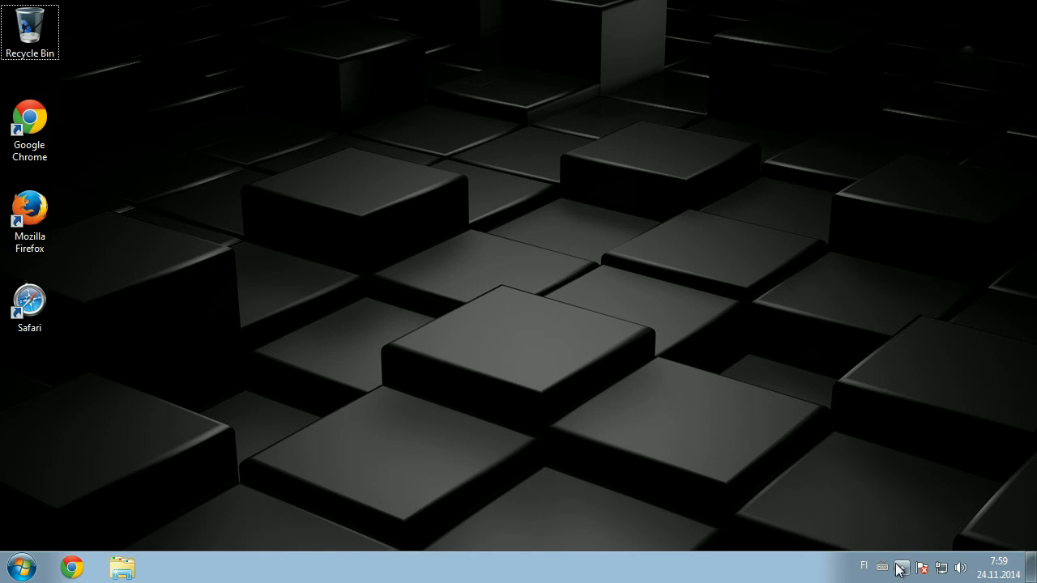
- Expand the hidden system tray icons to reveal Logitech Gaming Software
{"action": "left_click", "coordinate": [901, 567]}
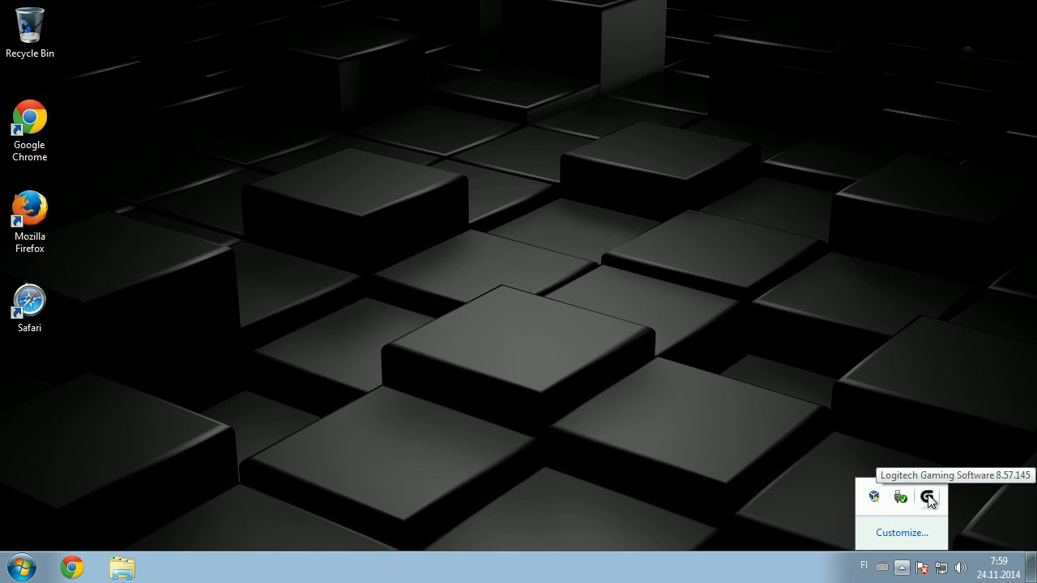
- Launch Logitech Gaming Software, show the mouse button assignments, and bring up the Back button's options menu
{"action": "left_click", "coordinate": [928, 498]}
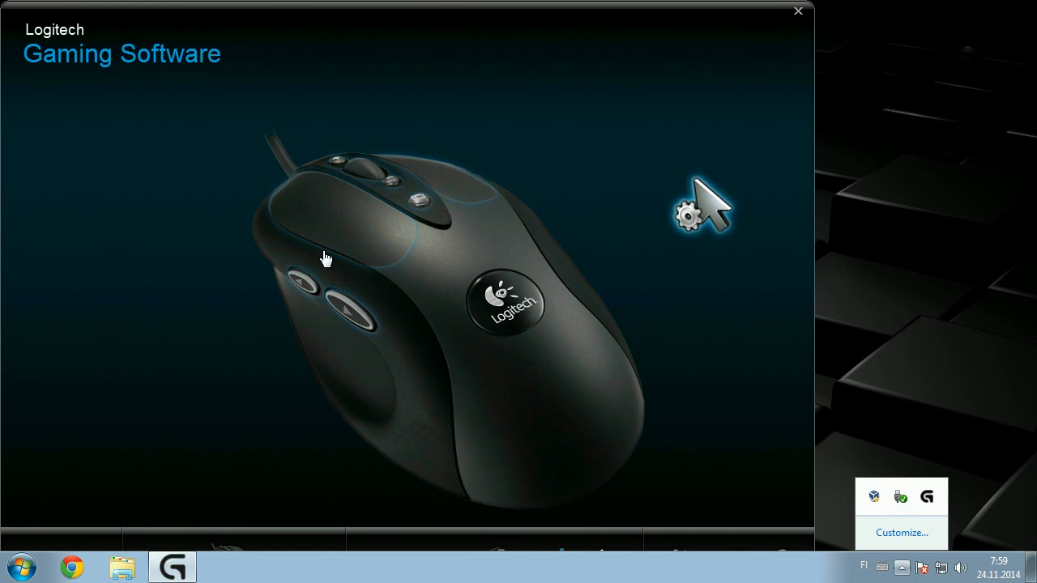
{"action": "left_click", "coordinate": [687, 214]}
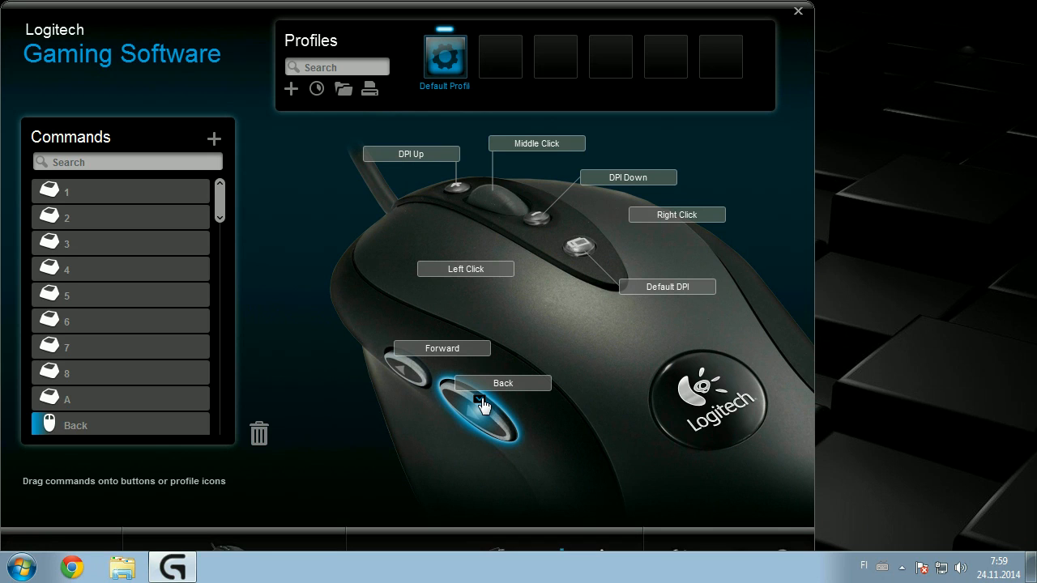
{"action": "mouse_move", "coordinate": [414, 373]}
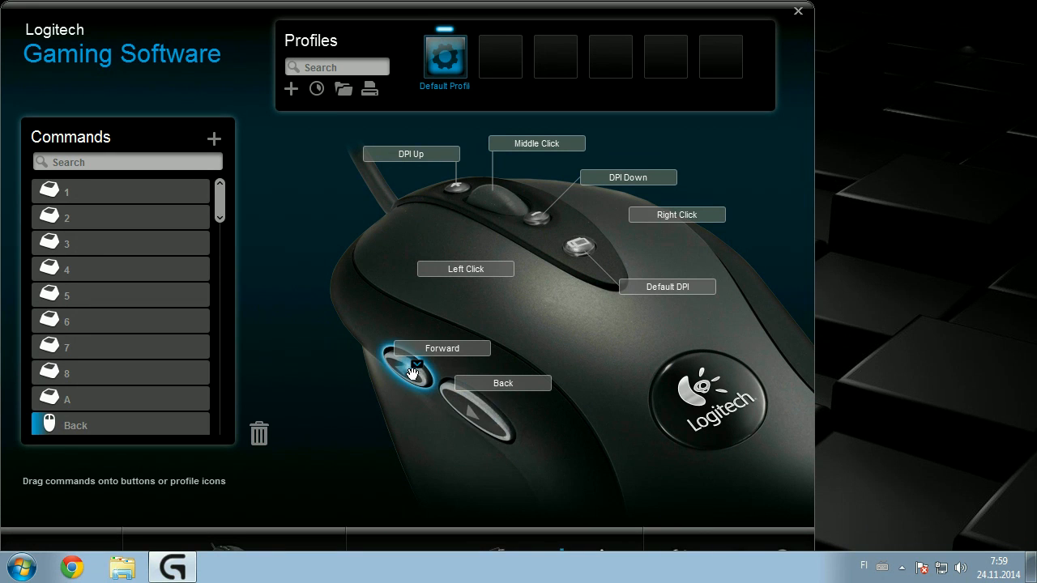
{"action": "mouse_move", "coordinate": [482, 401]}
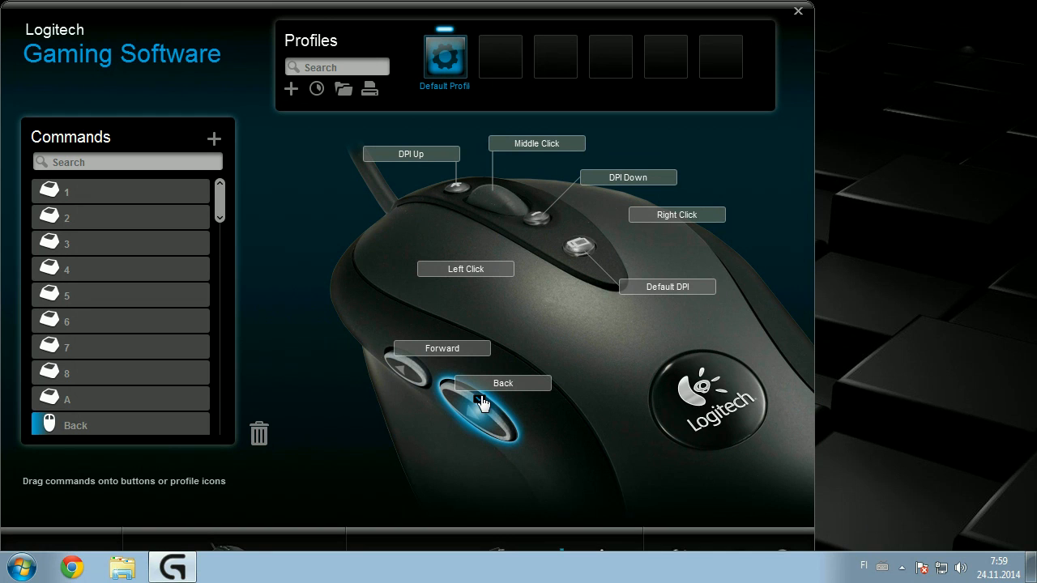
{"action": "mouse_move", "coordinate": [482, 401]}
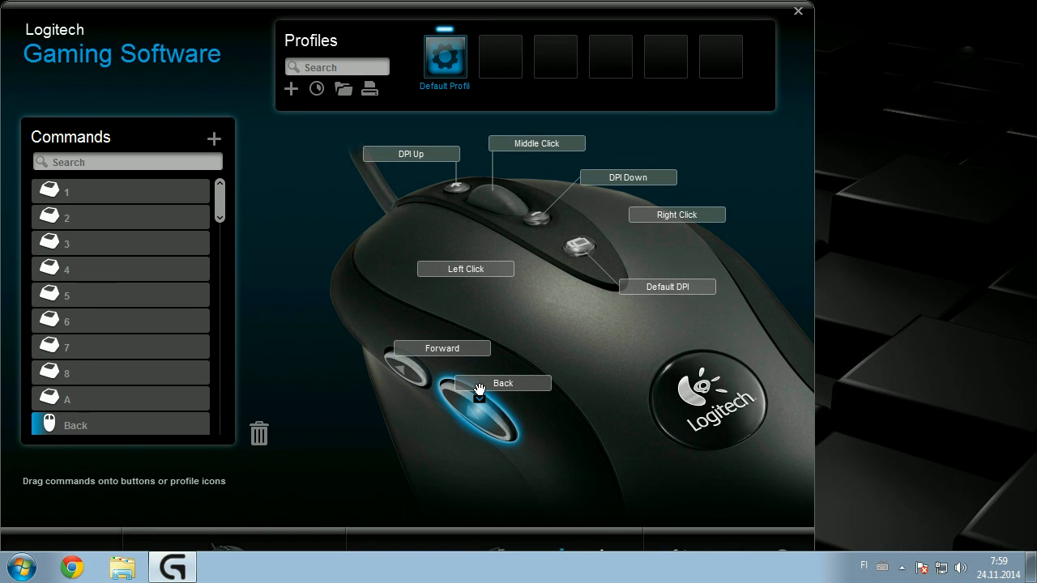
{"action": "right_click", "coordinate": [478, 389]}
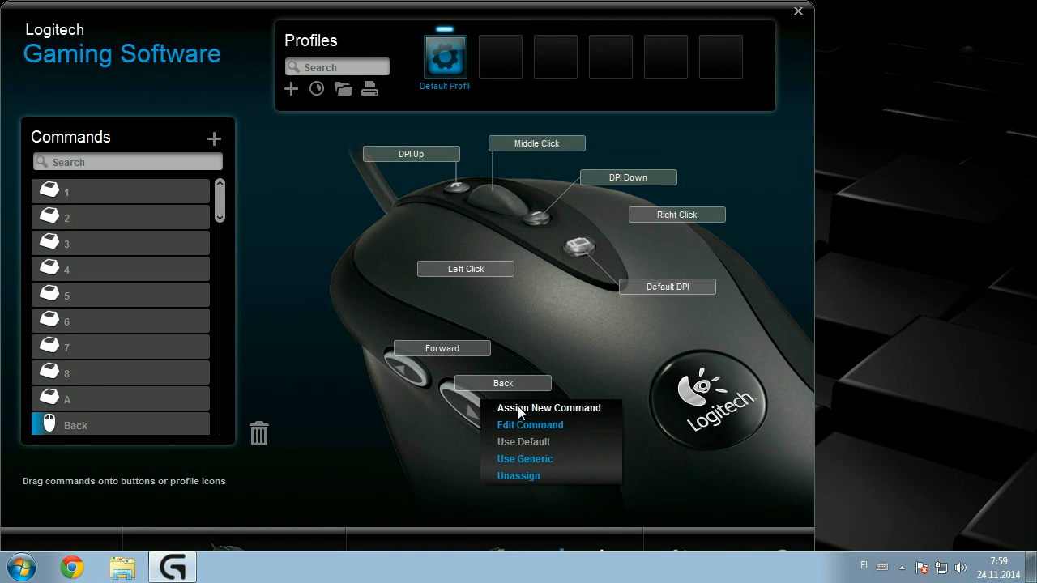
- Assign Back a new Multi Key command named 'autofire' with Left Button Down and Up events
{"action": "left_click", "coordinate": [530, 425]}
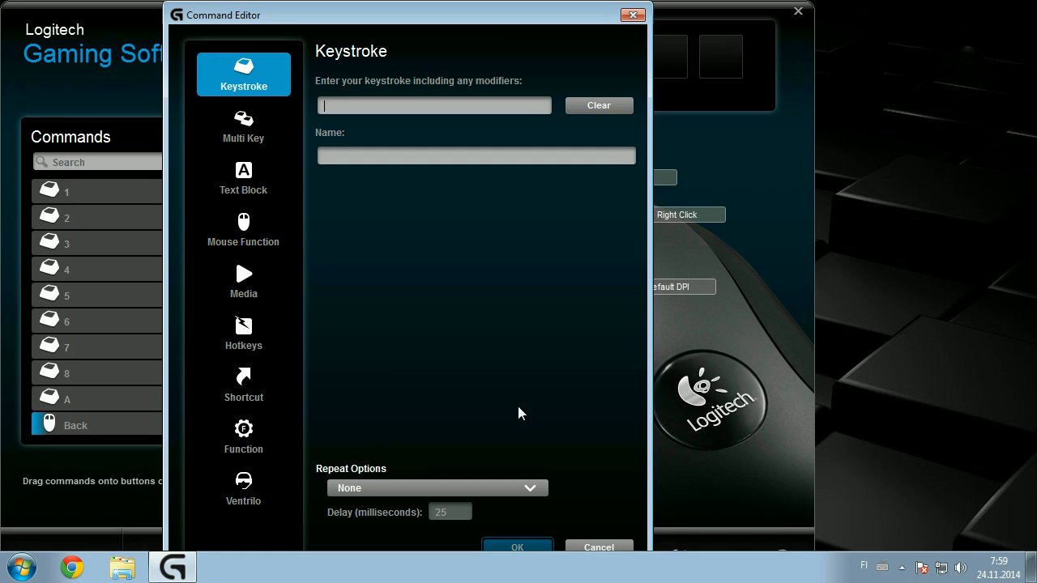
{"action": "left_click", "coordinate": [243, 127]}
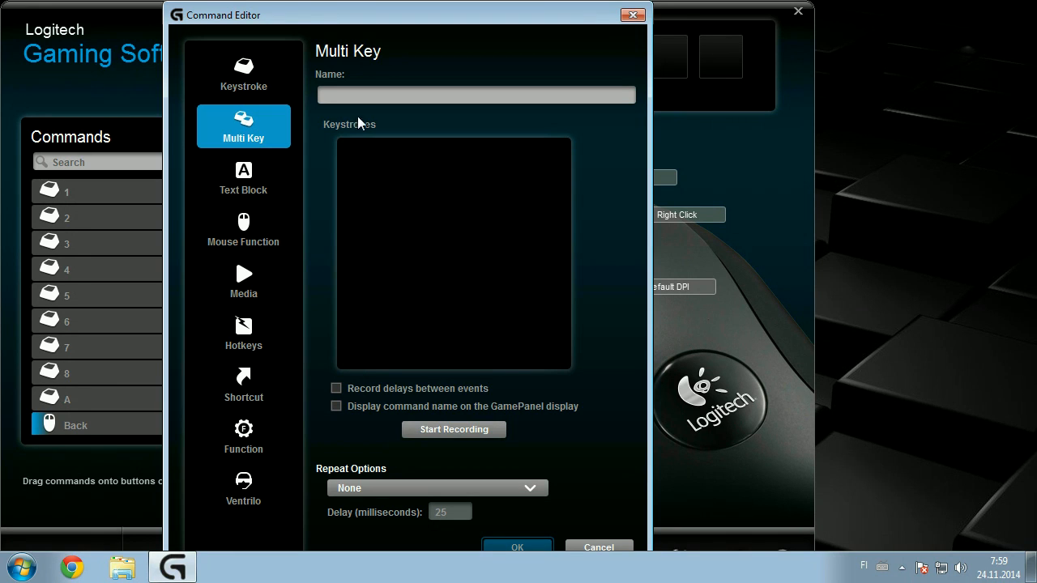
{"action": "type", "text": "f"}
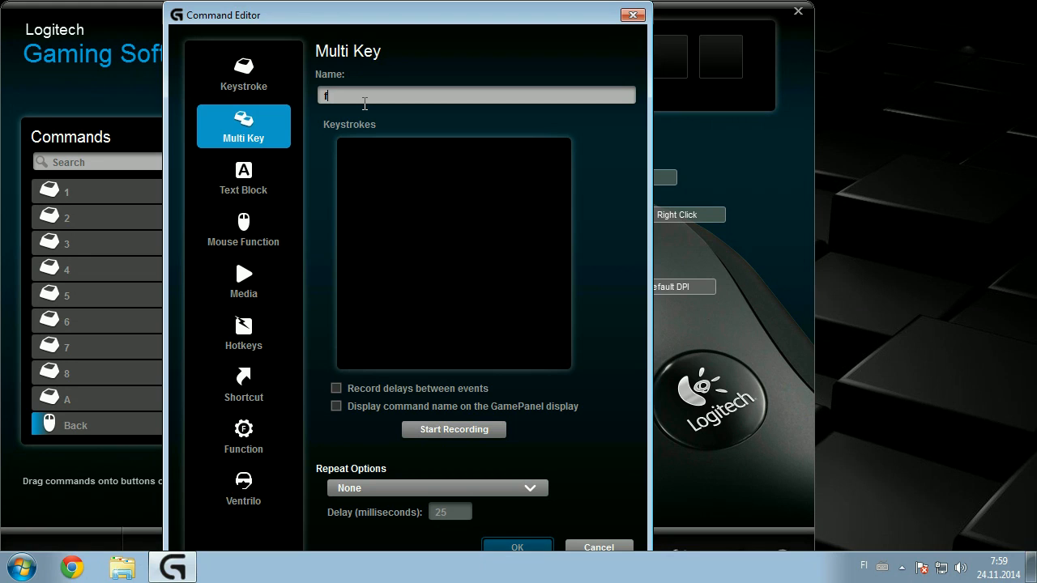
{"action": "type", "text": "autofire"}
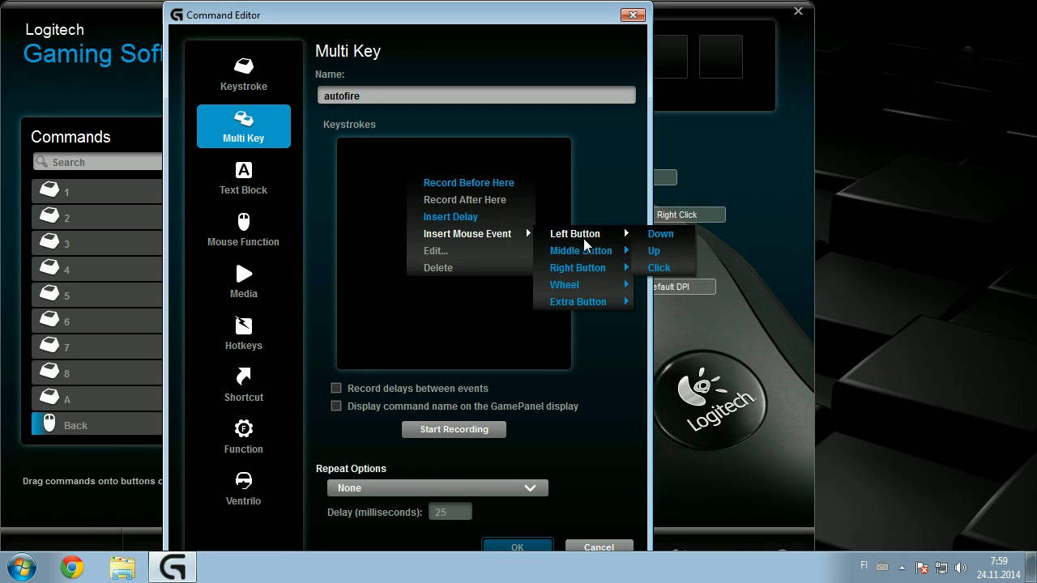
{"action": "mouse_move", "coordinate": [660, 268]}
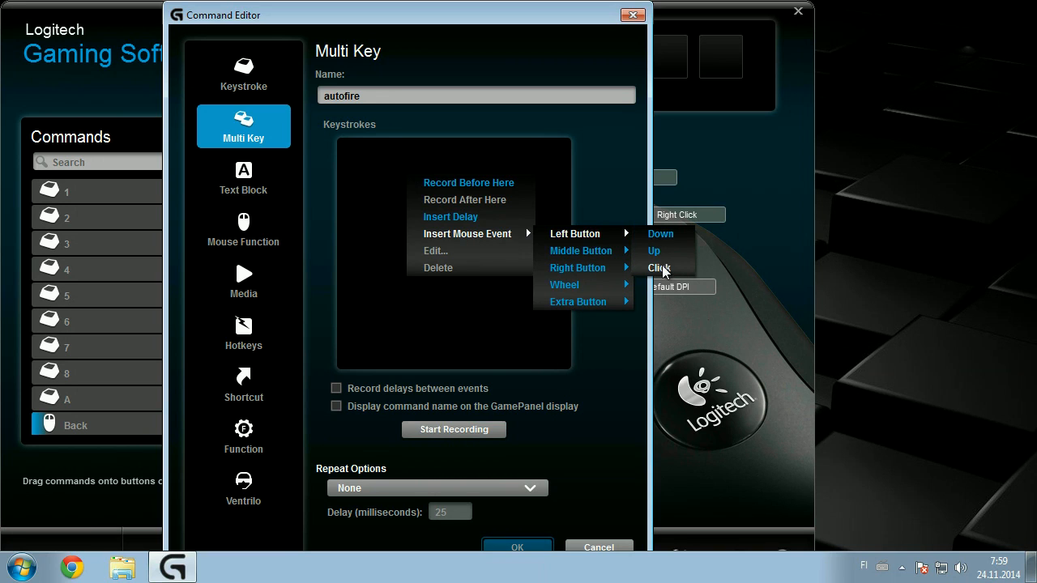
{"action": "left_click", "coordinate": [660, 268]}
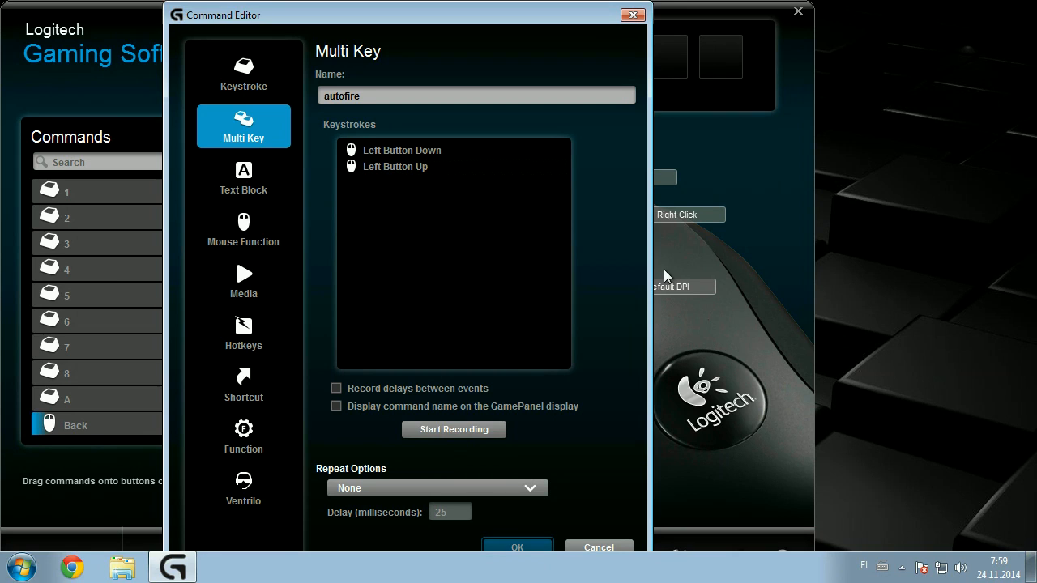
{"action": "mouse_move", "coordinate": [417, 178]}
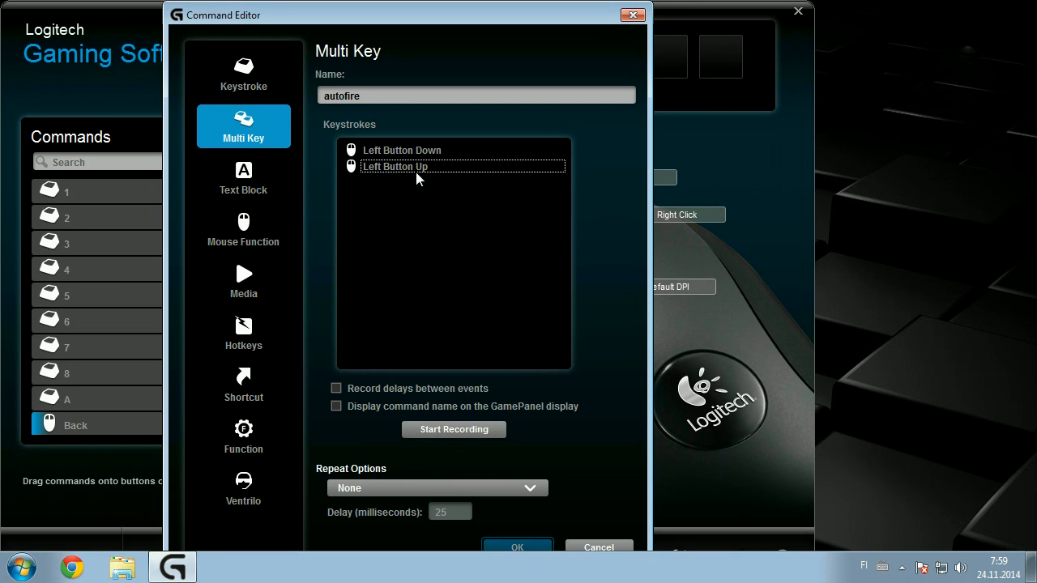
- Insert a 0.025 s delay after the Left Button Down event in autofire
{"action": "right_click", "coordinate": [402, 150]}
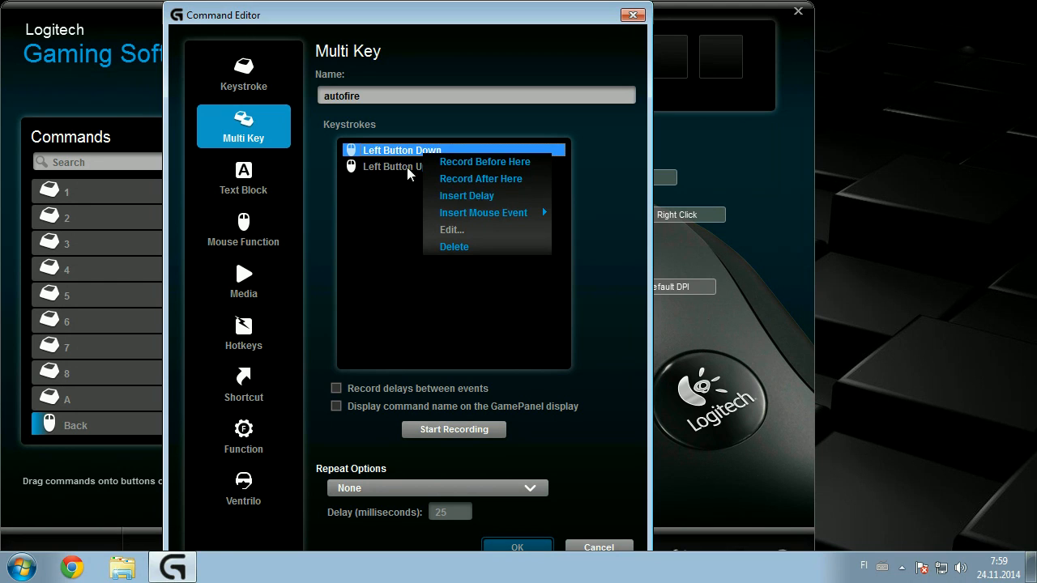
{"action": "left_click", "coordinate": [466, 195]}
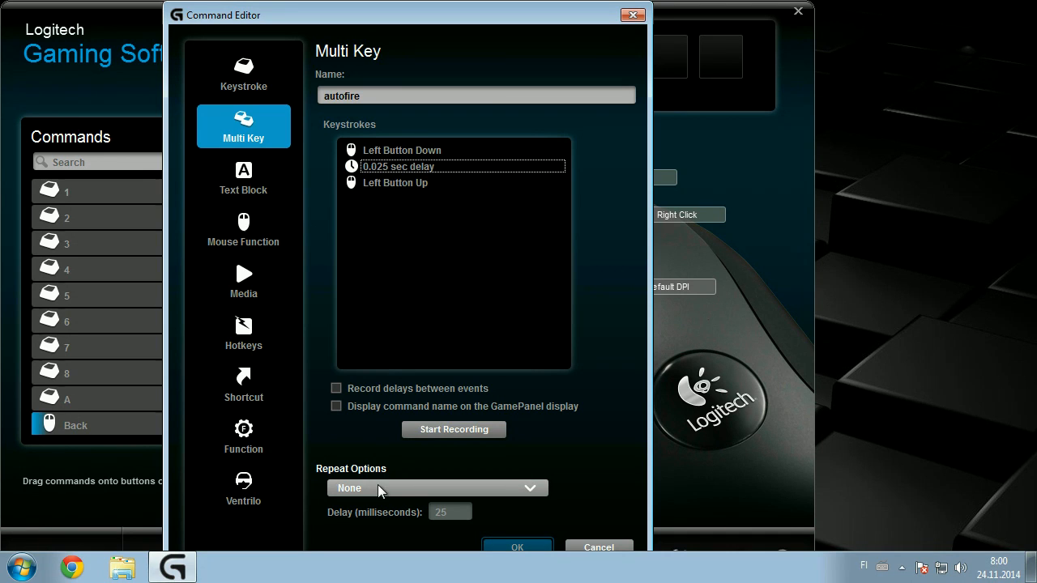
- Set autofire's repeat option to While Pressed and save it as the Back button command
{"action": "left_click", "coordinate": [435, 488]}
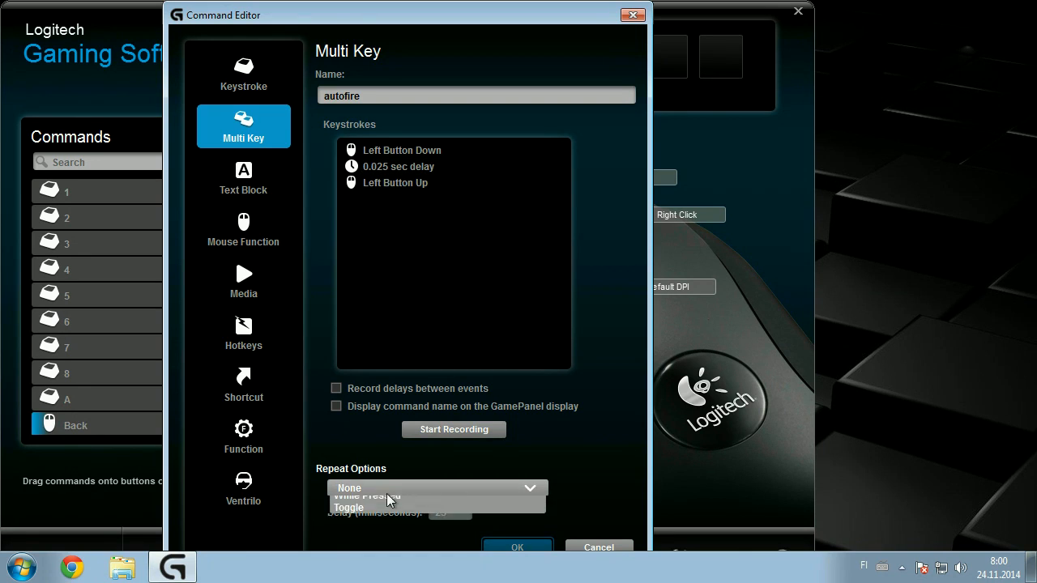
{"action": "left_click", "coordinate": [367, 496]}
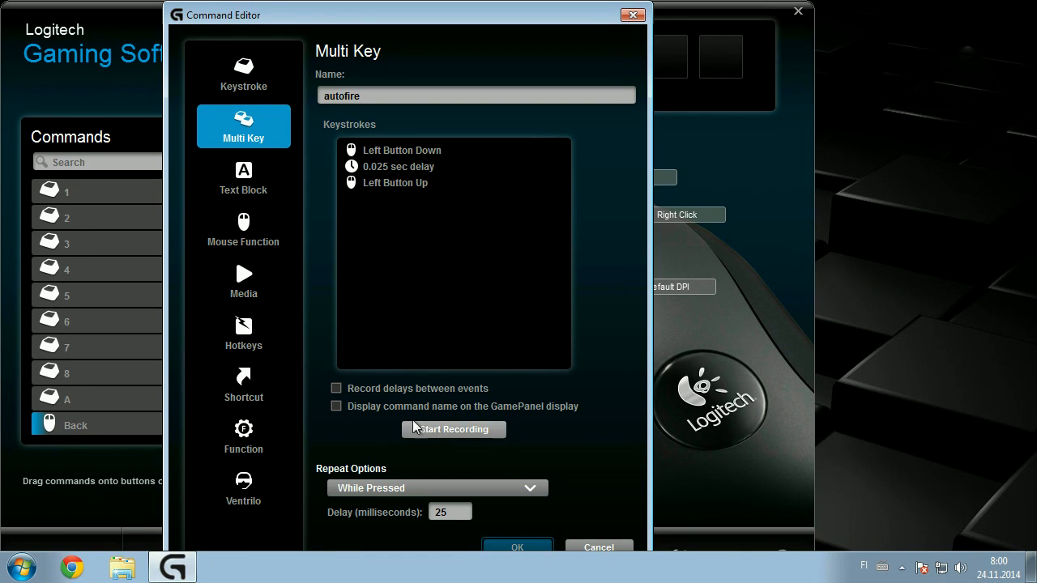
{"action": "left_click", "coordinate": [397, 166]}
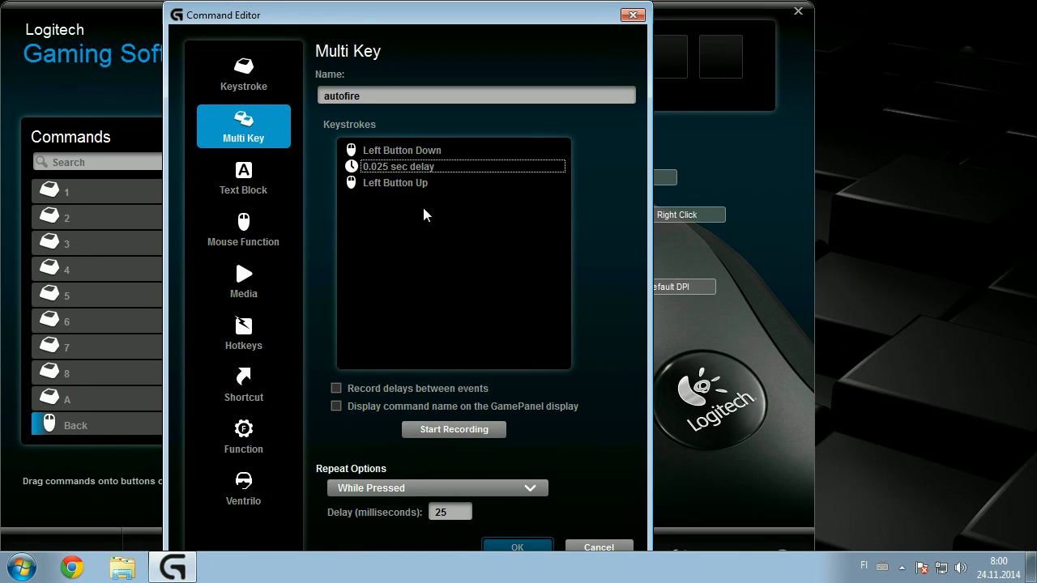
{"action": "mouse_move", "coordinate": [454, 313]}
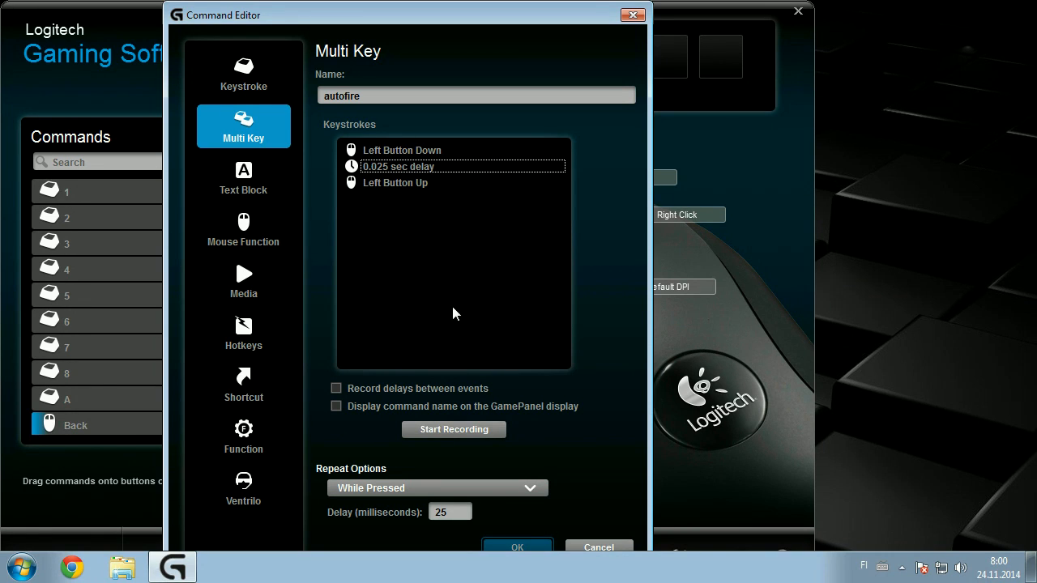
{"action": "left_click", "coordinate": [243, 73]}
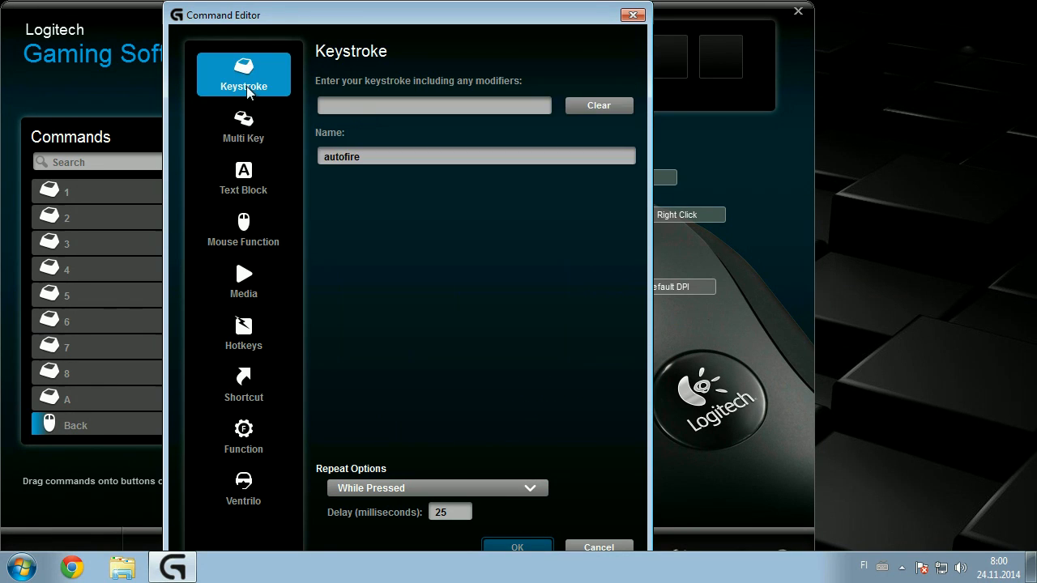
{"action": "left_click", "coordinate": [243, 126]}
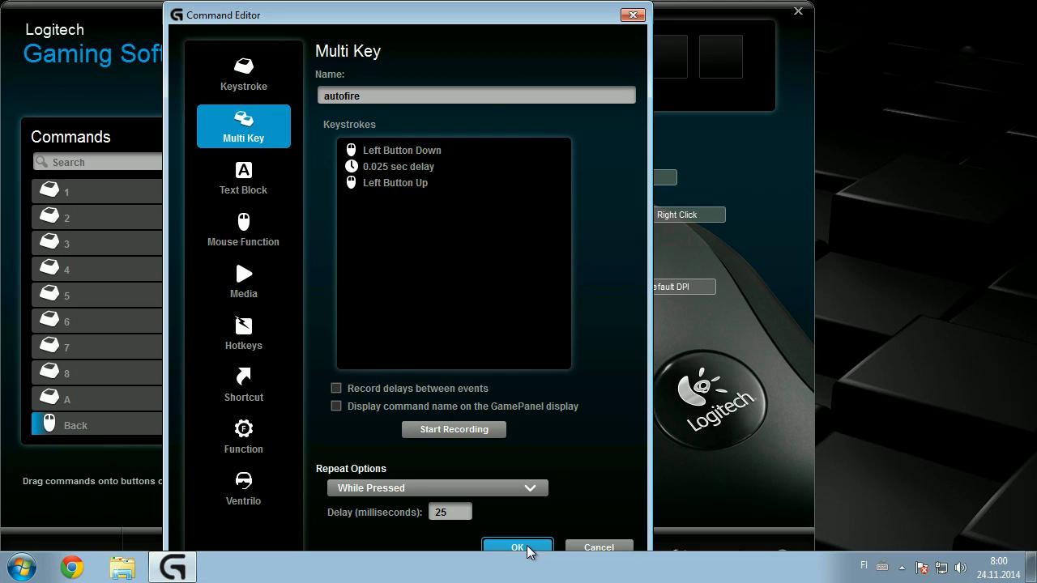
{"action": "left_click", "coordinate": [516, 548]}
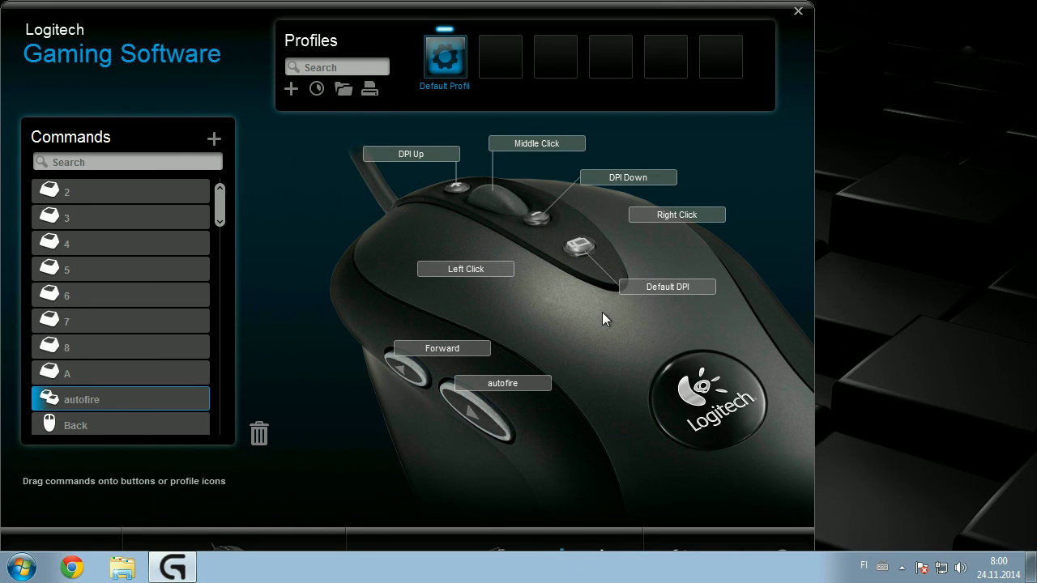